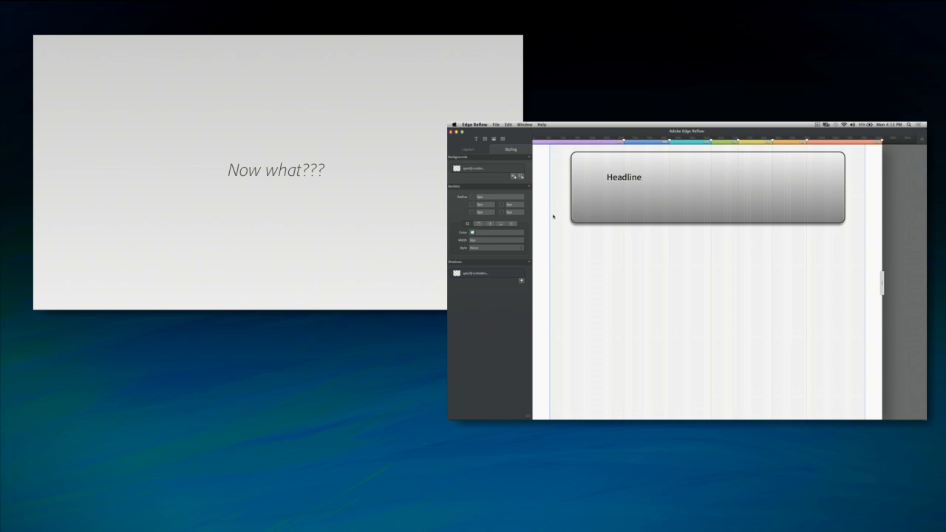
- Select the headline box on the canvas to reveal its padding guides
{"action": "left_click", "coordinate": [705, 186]}
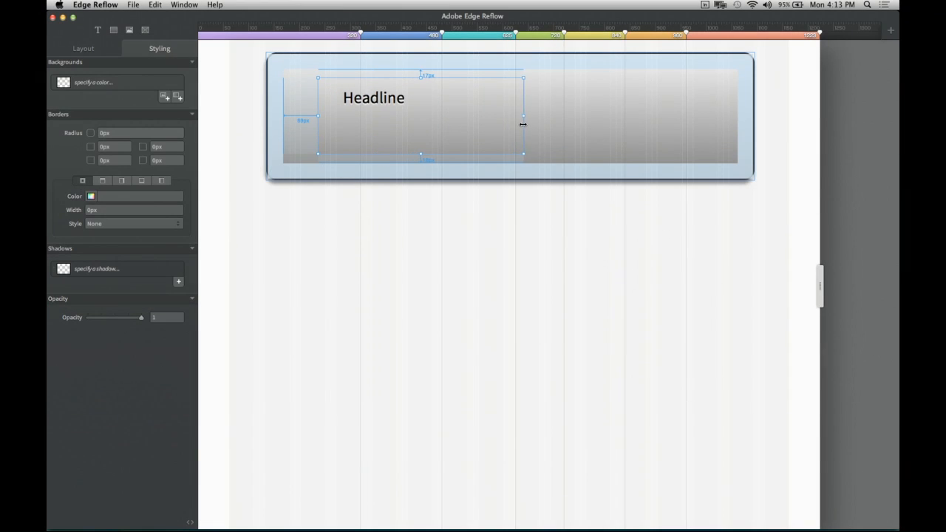
- Select the Headline text and widen the preview to the full-width breakpoint to restyle it at 3em
{"action": "left_click", "coordinate": [373, 97]}
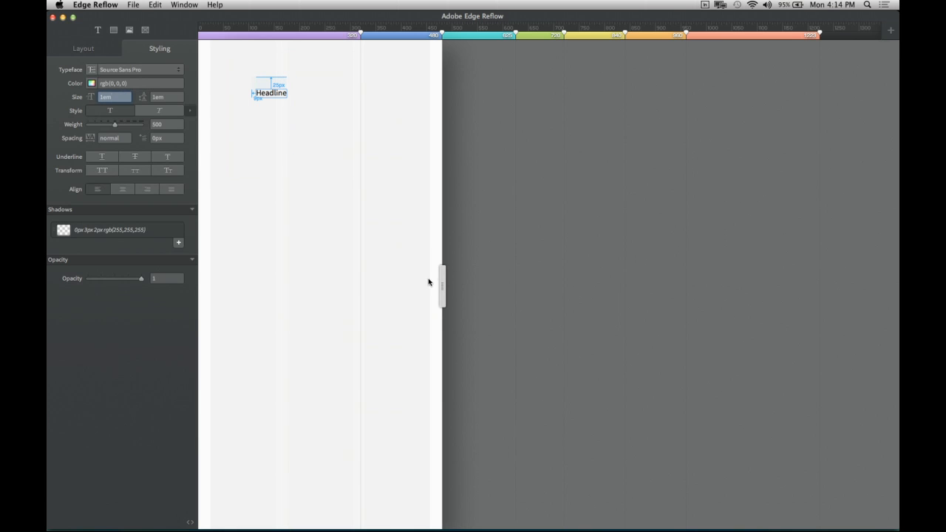
{"action": "left_click_drag", "start_coordinate": [442, 283], "coordinate": [564, 286]}
{"action": "type", "text": "3"}
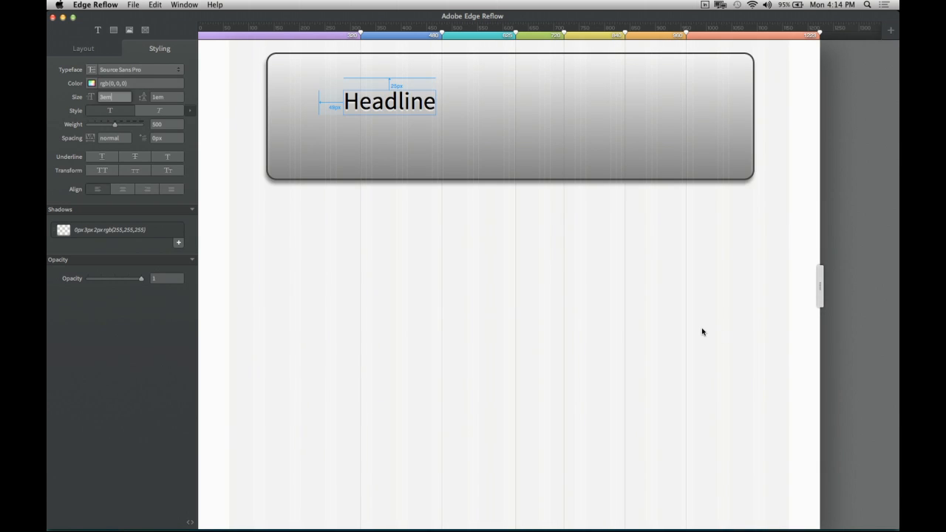
{"action": "mouse_move", "coordinate": [759, 273]}
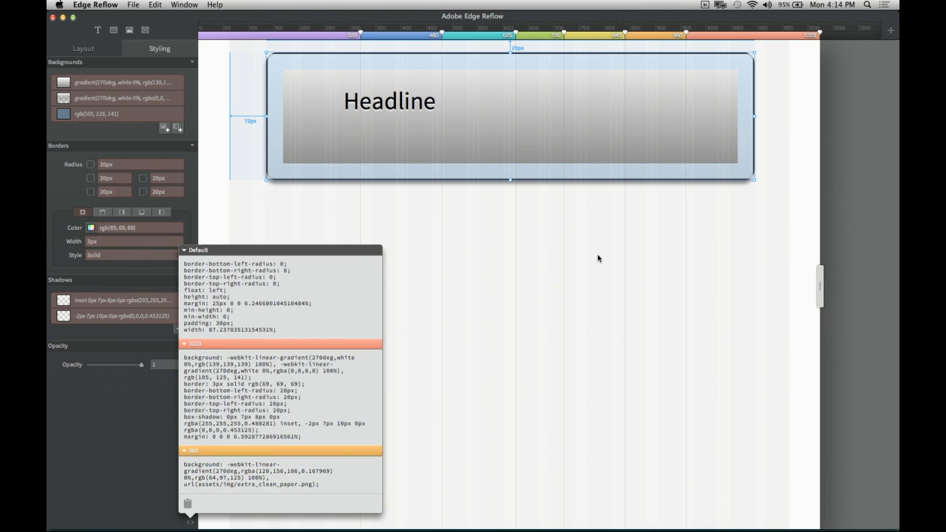
{"action": "mouse_move", "coordinate": [600, 266]}
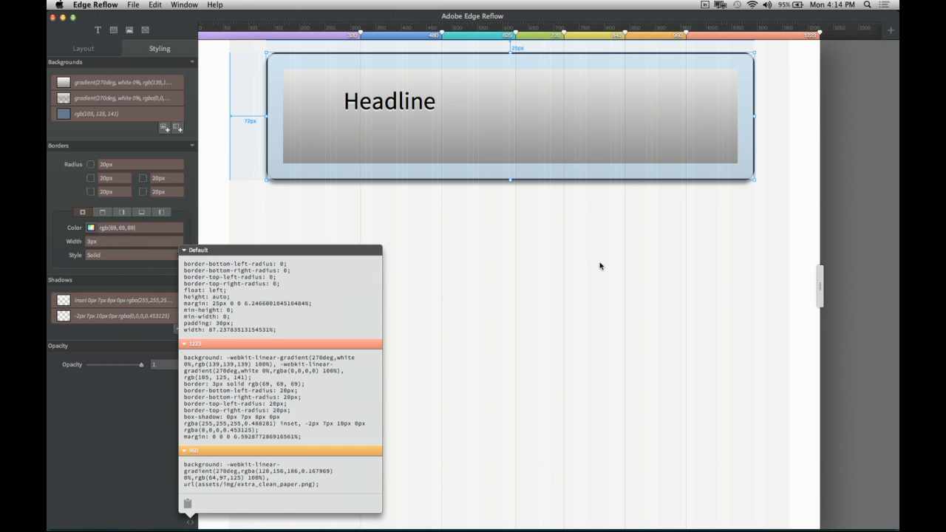